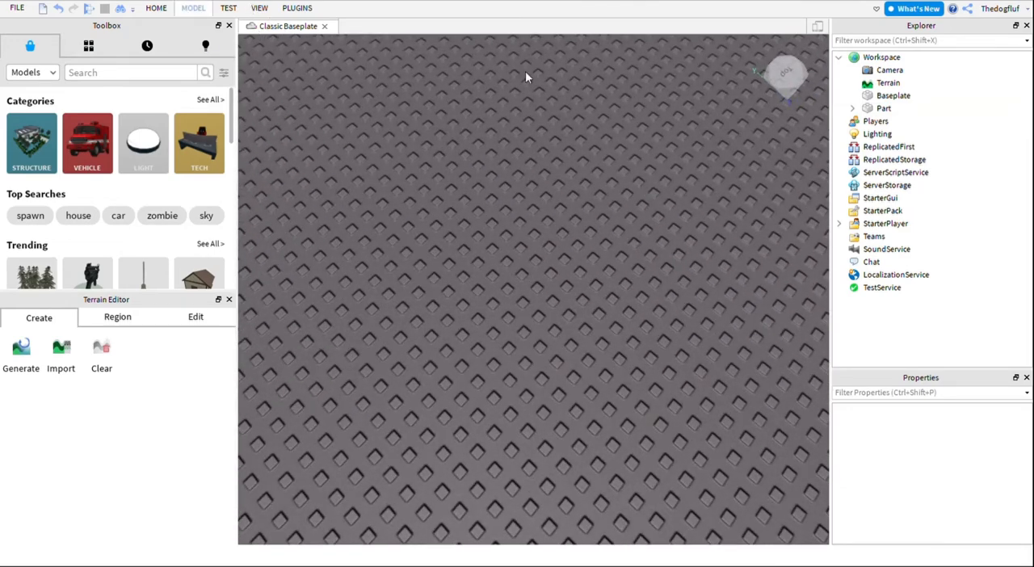
{"action": "mouse_move", "coordinate": [622, 77]}
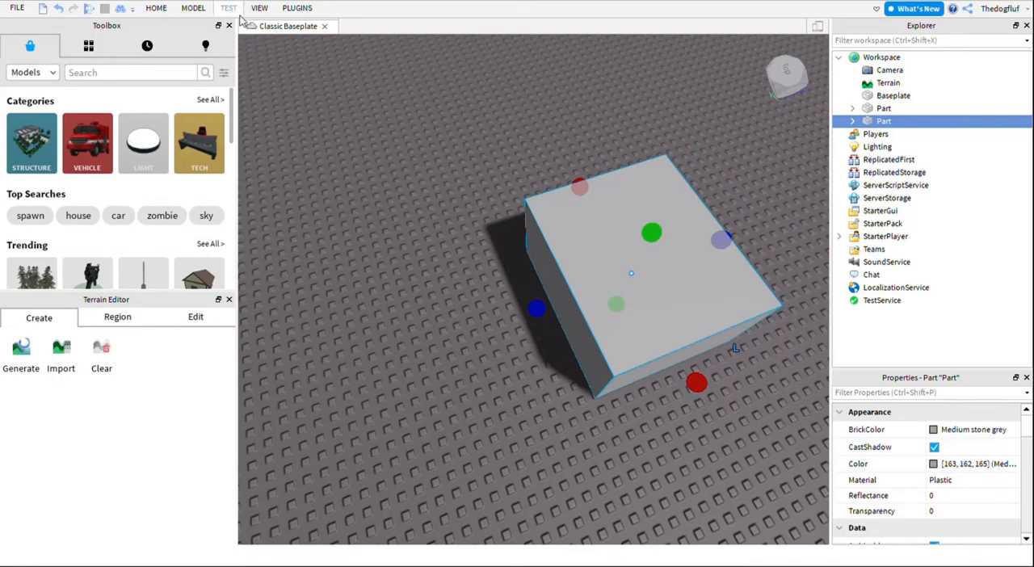
Step: Add a cylinder part from the Part dropdown beside the block
{"action": "left_click", "coordinate": [192, 8]}
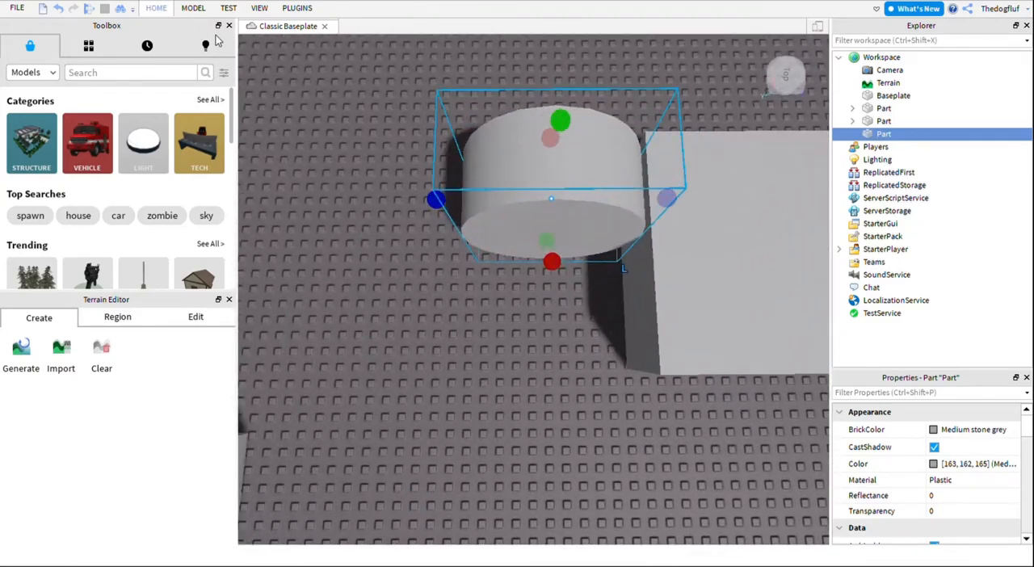
Step: Rotate the cylinder upright and widen it into a flat round shape
{"action": "left_click_drag", "start_coordinate": [552, 202], "coordinate": [698, 242]}
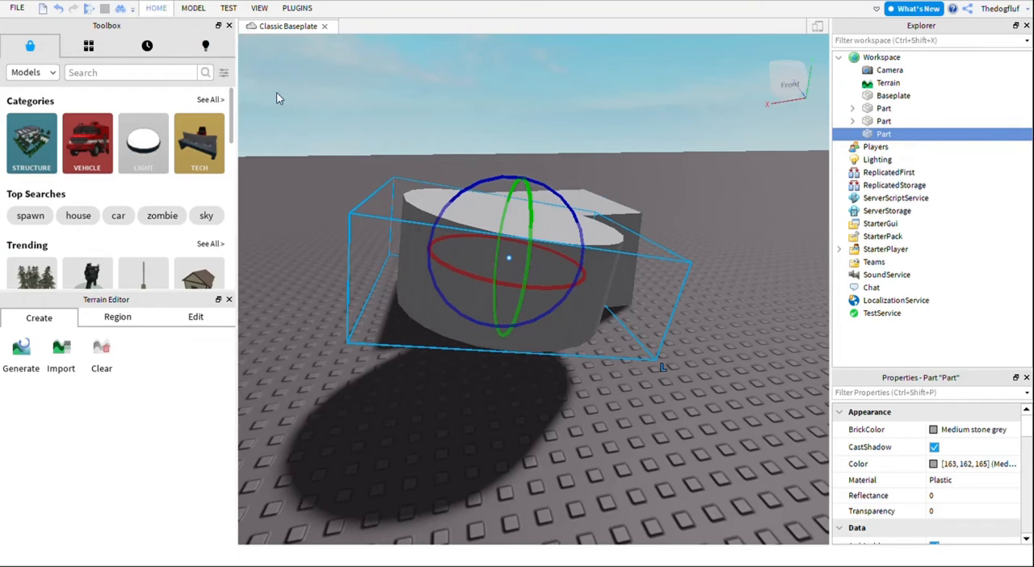
{"action": "mouse_move", "coordinate": [297, 51]}
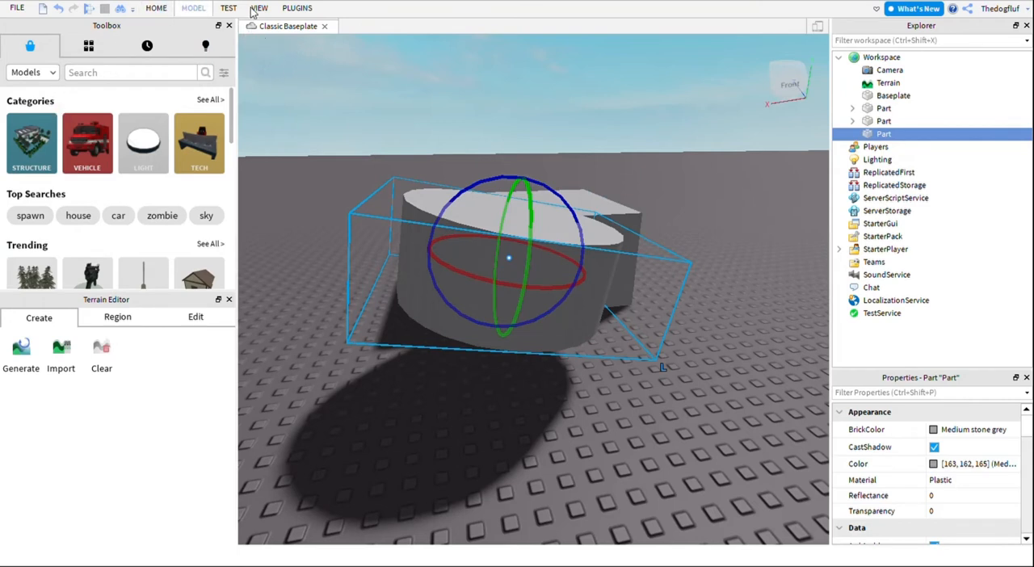
{"action": "mouse_move", "coordinate": [355, 94]}
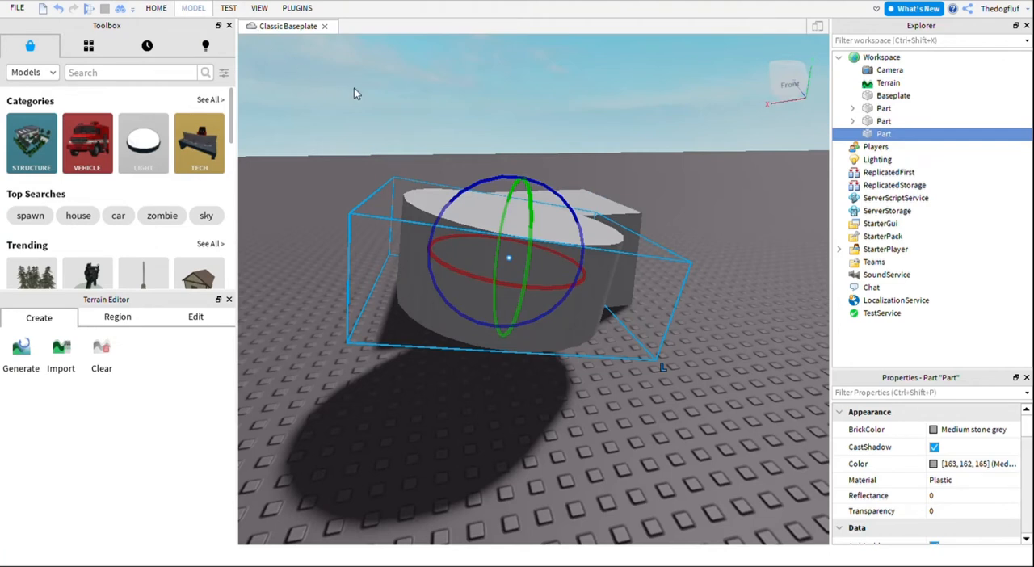
{"action": "mouse_move", "coordinate": [440, 50]}
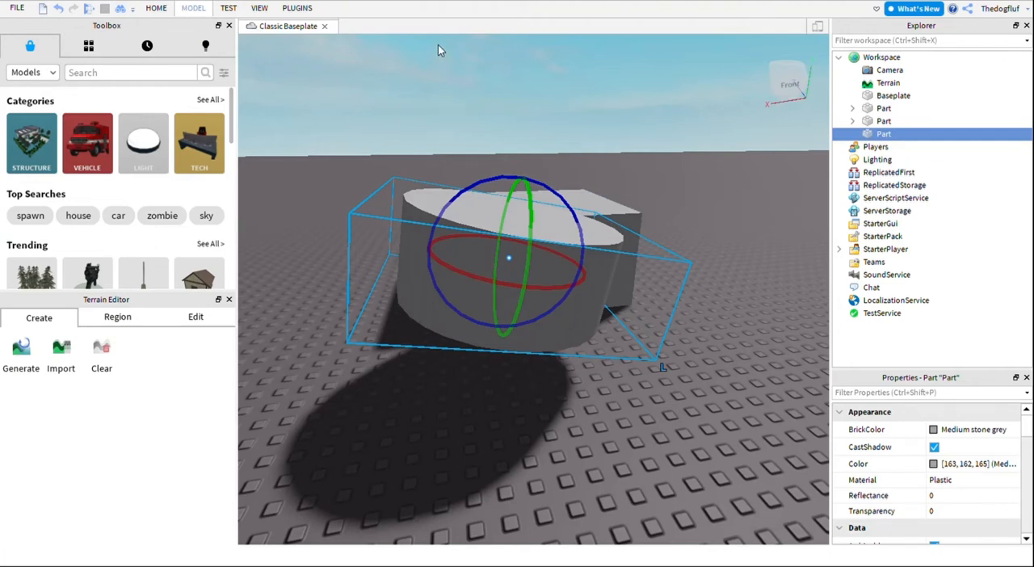
{"action": "mouse_move", "coordinate": [319, 47]}
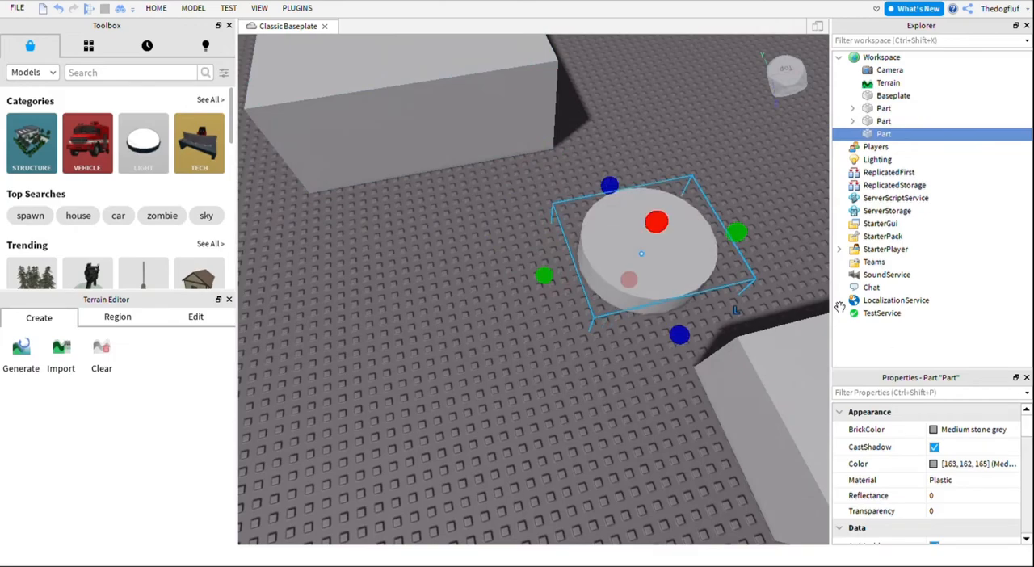
Step: Enlarge and position the cylinder so it overlaps the block's corner before negating
{"action": "left_click_drag", "start_coordinate": [643, 255], "coordinate": [637, 498]}
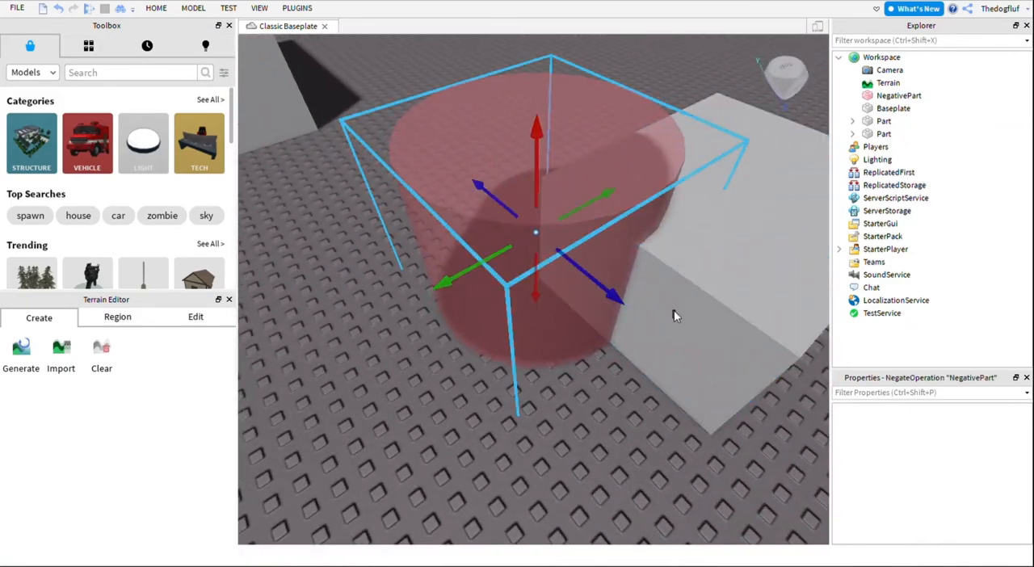
Step: Select the negative cylinder and the block together for the Union
{"action": "left_click", "coordinate": [899, 95]}
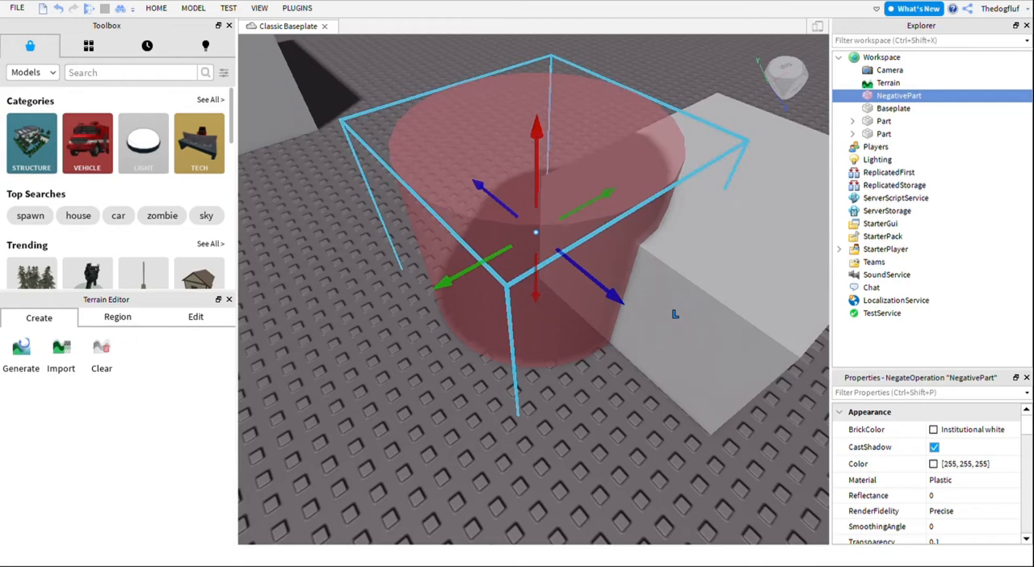
{"action": "mouse_move", "coordinate": [760, 165]}
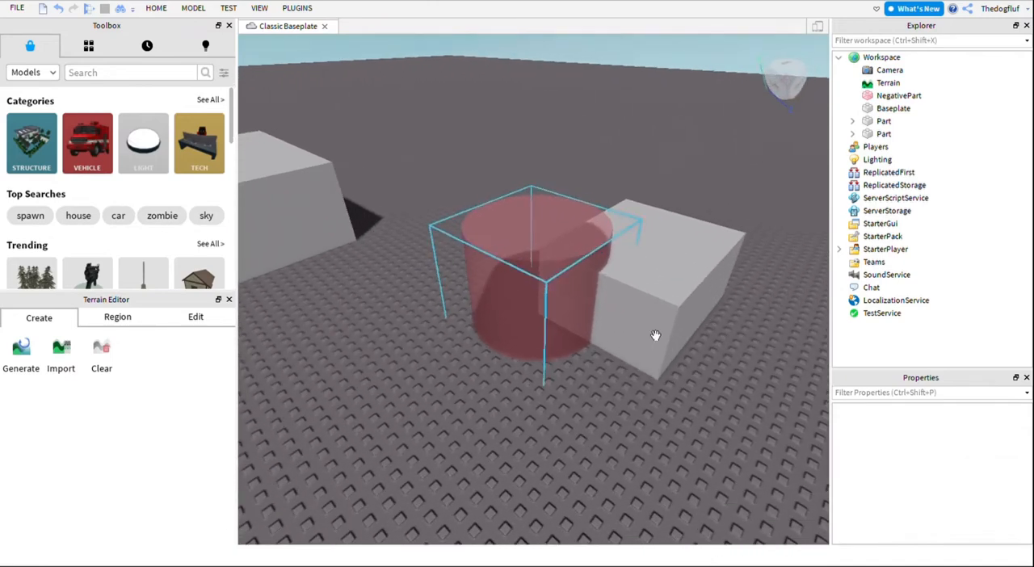
{"action": "left_click", "coordinate": [882, 132]}
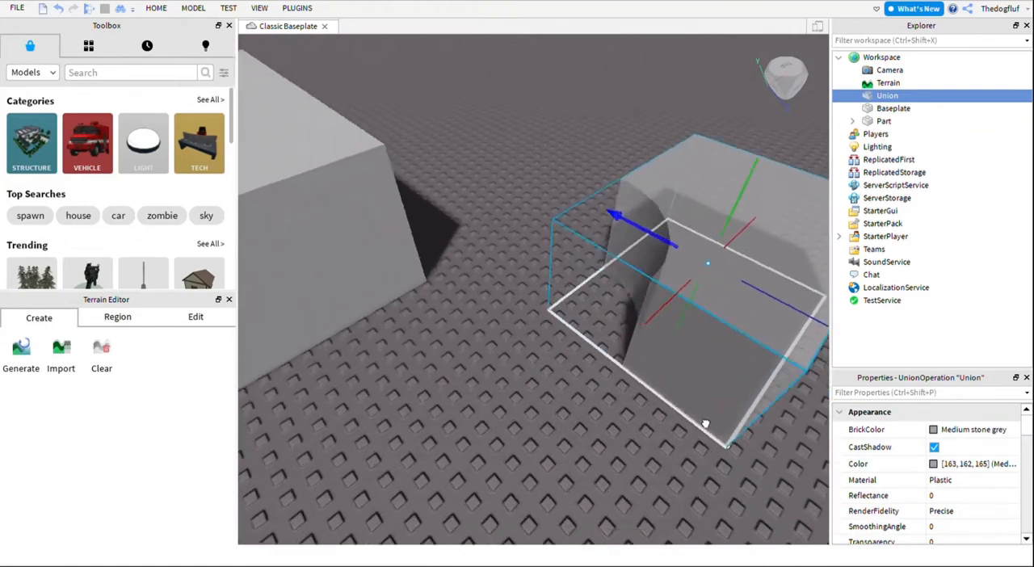
{"action": "left_click_drag", "start_coordinate": [708, 424], "coordinate": [766, 417]}
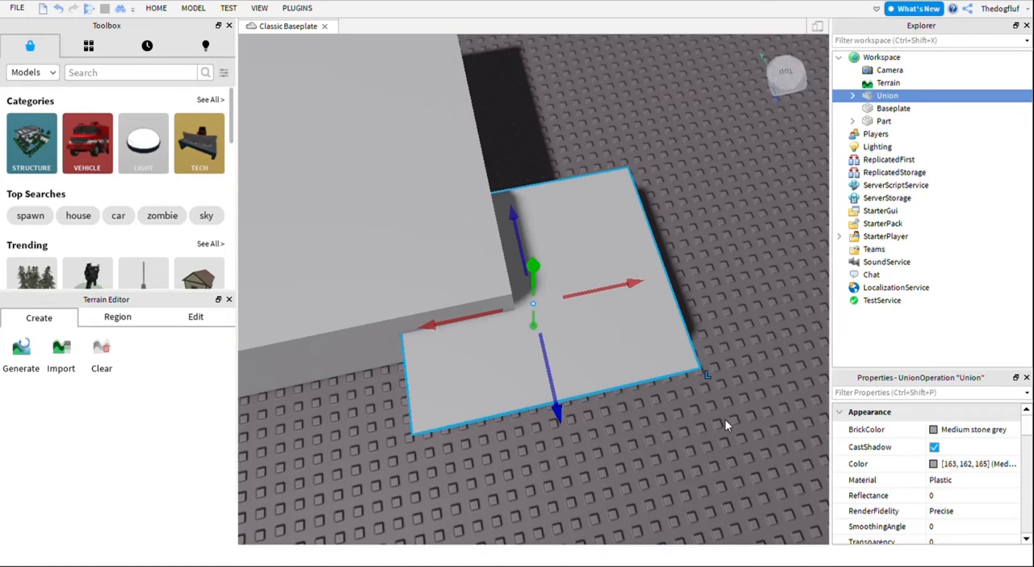
{"action": "mouse_move", "coordinate": [726, 257]}
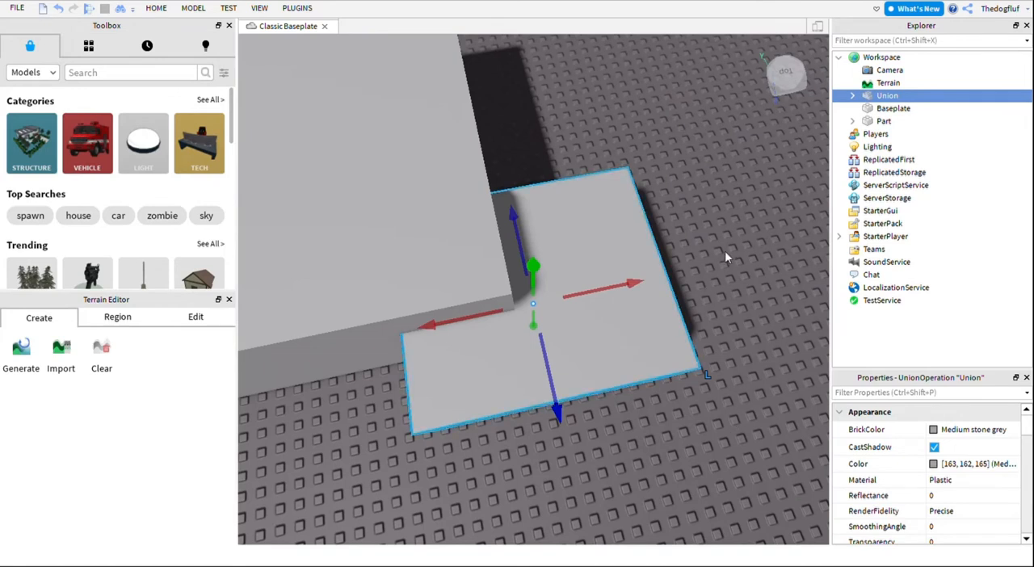
{"action": "mouse_move", "coordinate": [763, 236]}
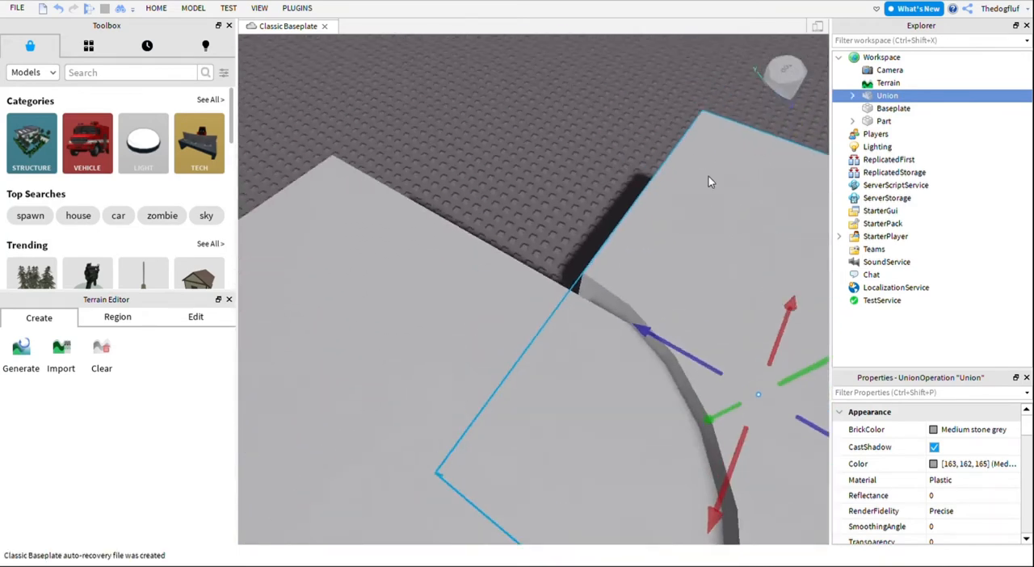
Step: Orbit the view to inspect the curved bite cut from the union's corner
{"action": "left_click_drag", "start_coordinate": [711, 183], "coordinate": [731, 384]}
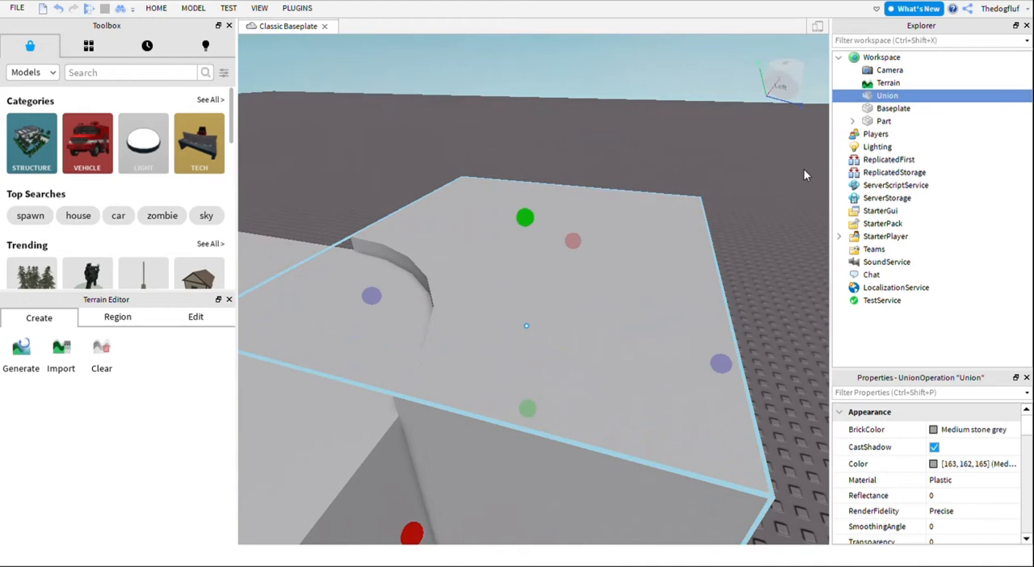
{"action": "mouse_move", "coordinate": [760, 62]}
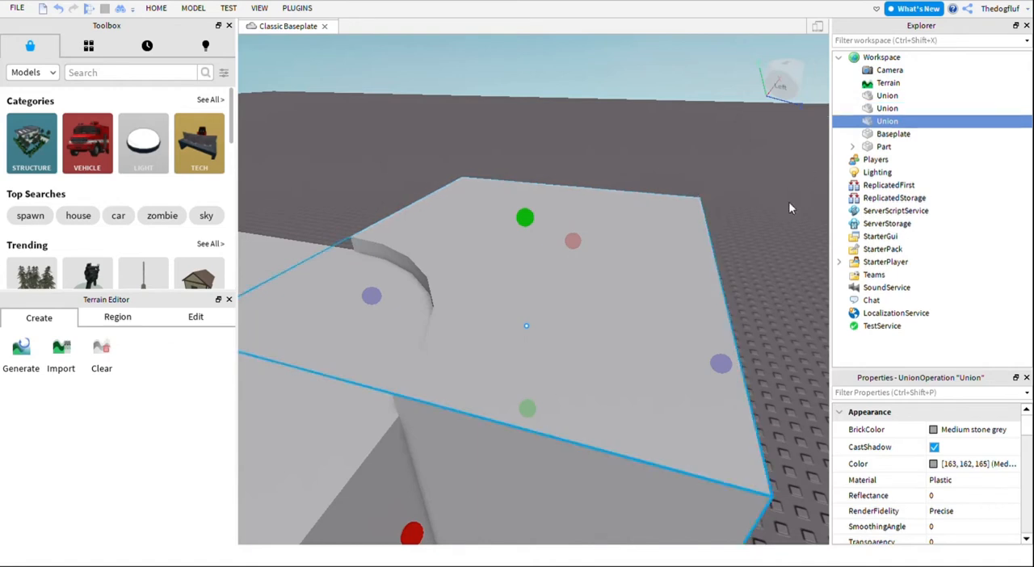
{"action": "mouse_move", "coordinate": [797, 74]}
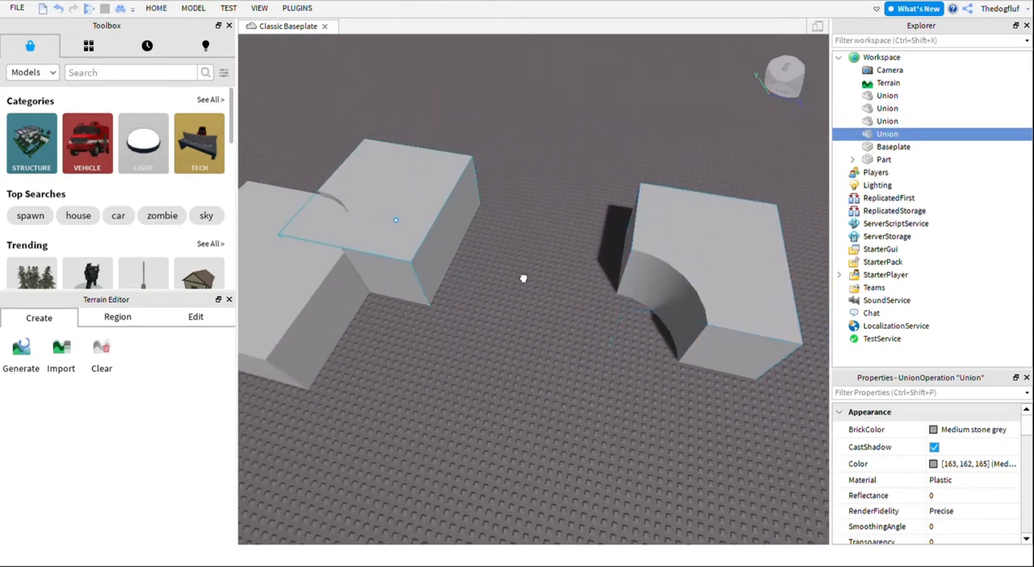
Step: Negate one bitten copy, then select it with the plain block for cutting
{"action": "left_click", "coordinate": [887, 95]}
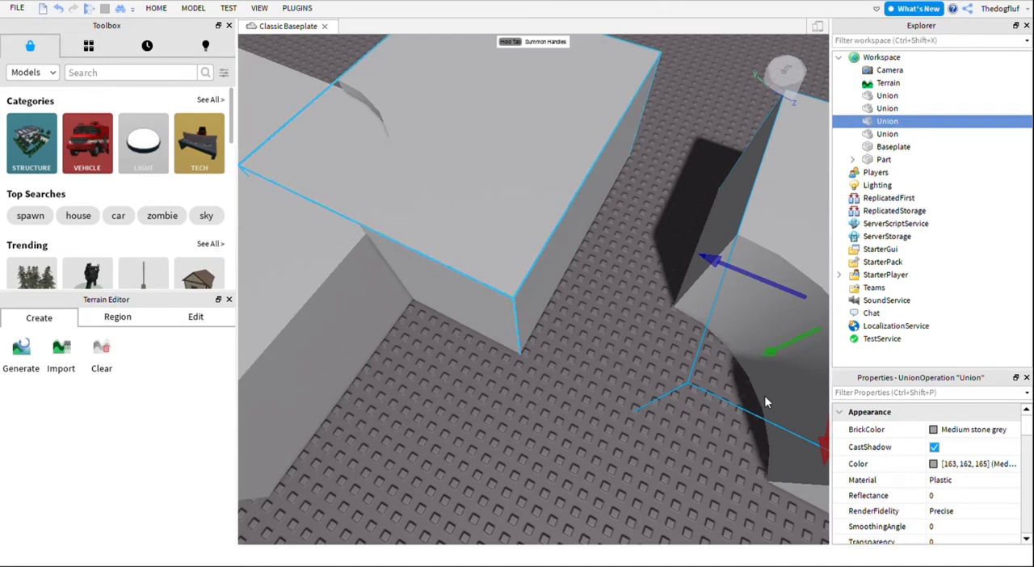
{"action": "mouse_move", "coordinate": [786, 411]}
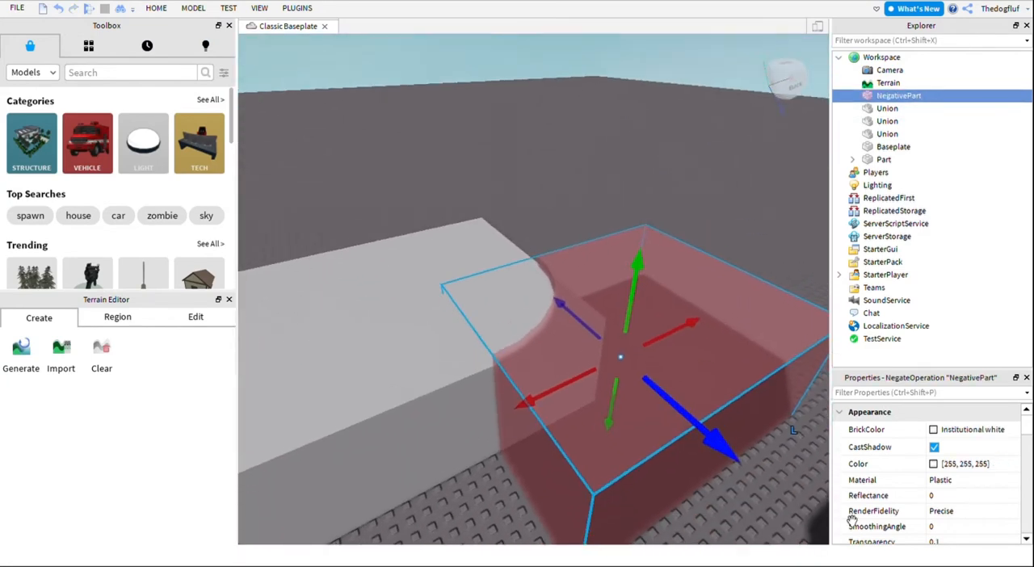
{"action": "left_click", "coordinate": [884, 160]}
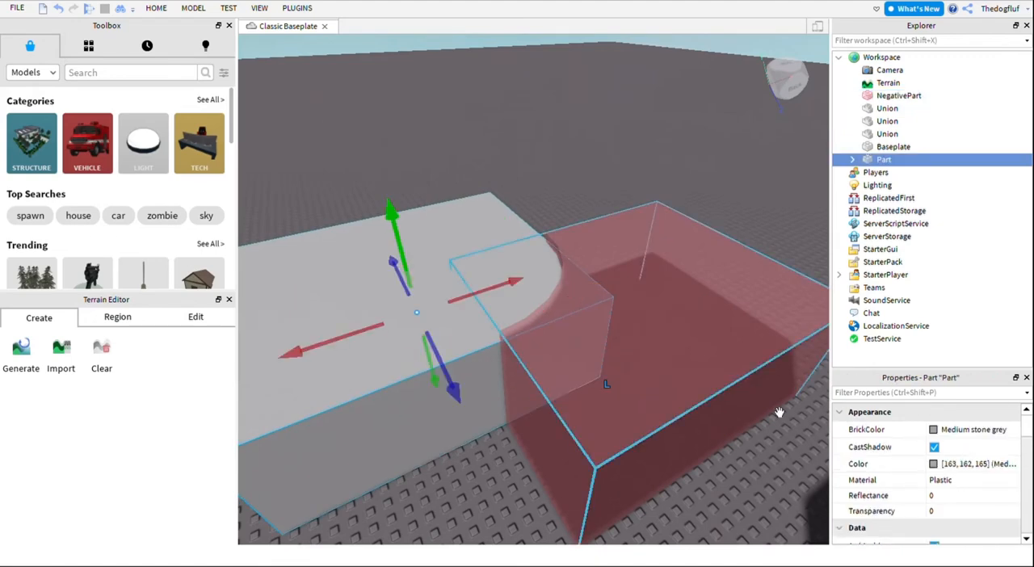
{"action": "left_click", "coordinate": [898, 95]}
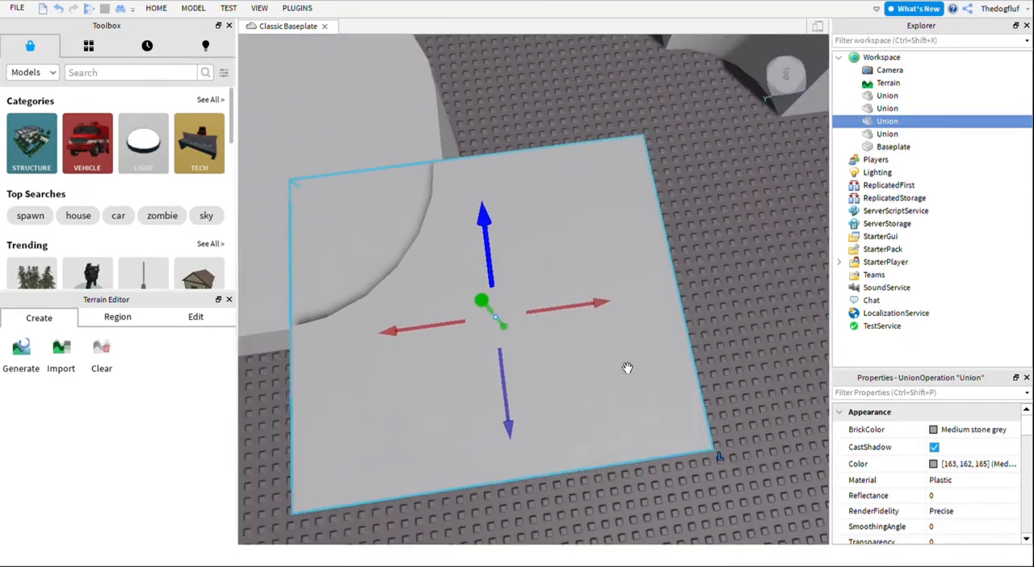
Step: Tilt to a side view and select the negative part over the next corner
{"action": "left_click_drag", "start_coordinate": [627, 368], "coordinate": [817, 388]}
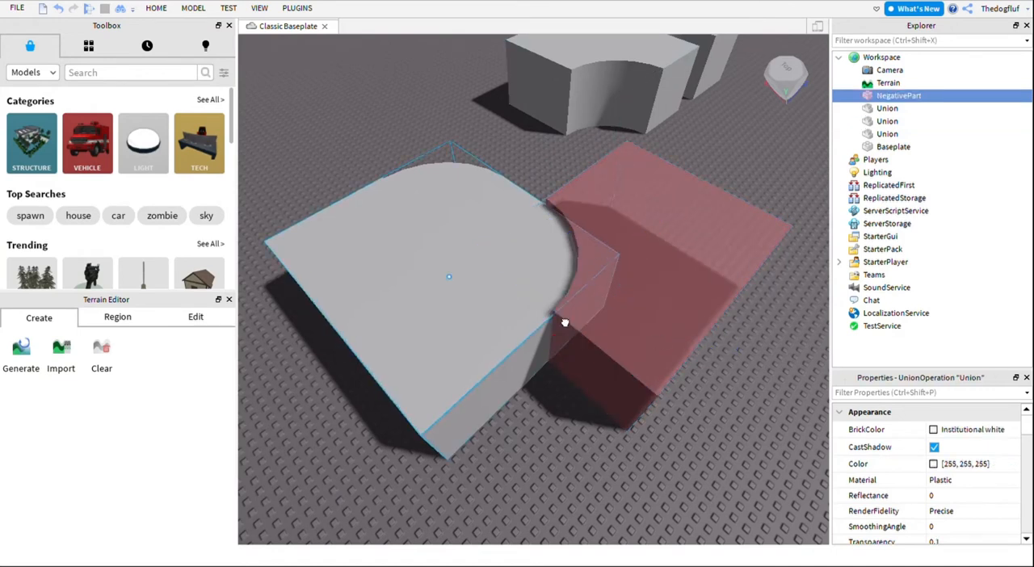
{"action": "left_click", "coordinate": [630, 275]}
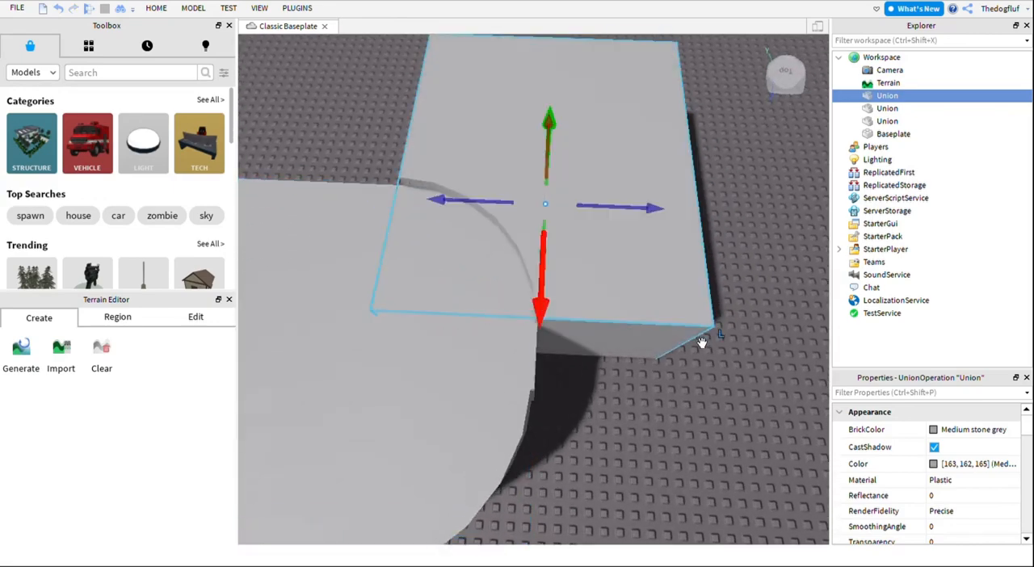
Step: Union the block with the negative part, rounding one more corner
{"action": "left_click_drag", "start_coordinate": [704, 340], "coordinate": [691, 281]}
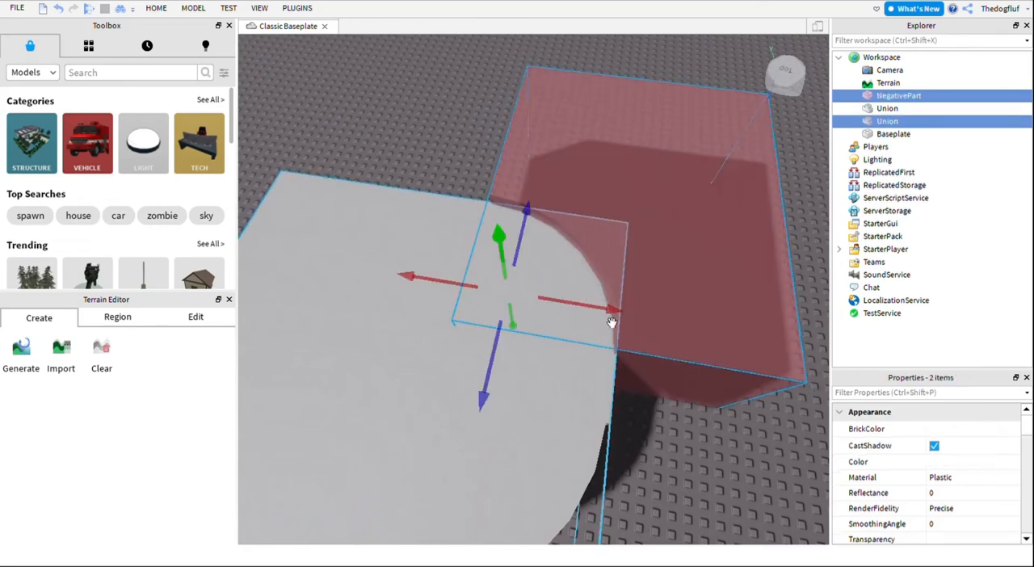
{"action": "left_click", "coordinate": [887, 119]}
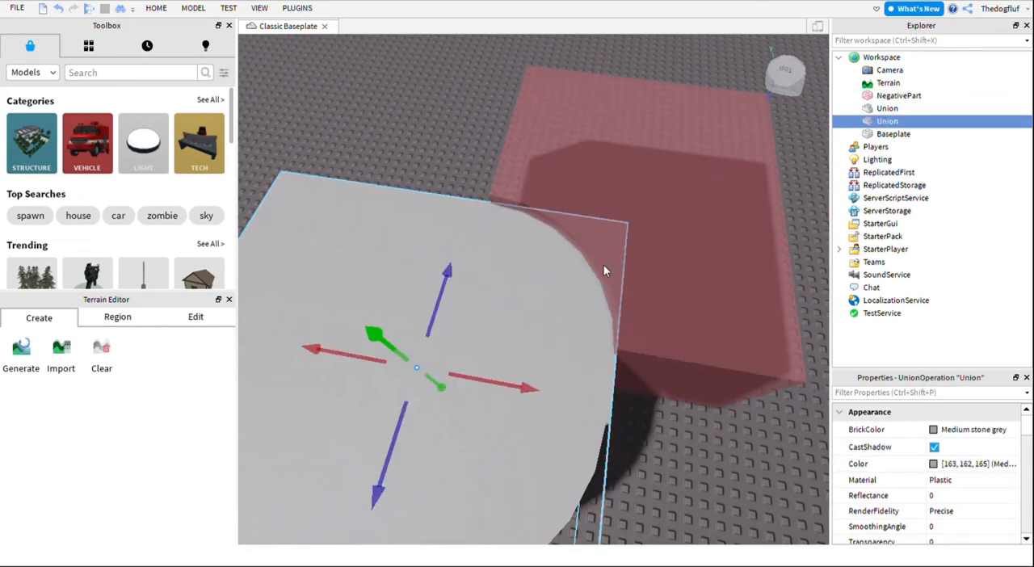
{"action": "left_click", "coordinate": [898, 96]}
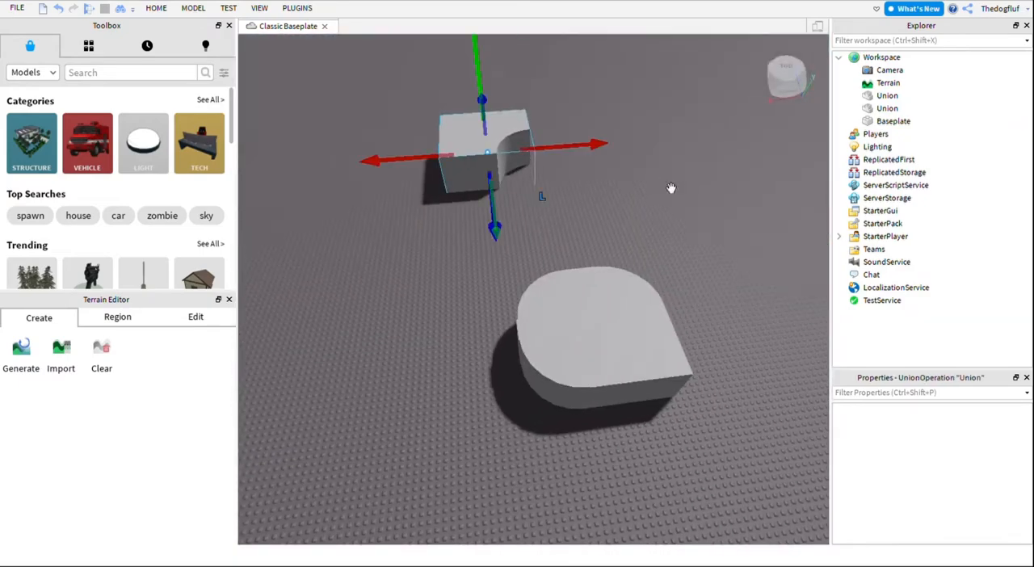
Step: Negate the last bitten copy and select it with the rounded block over the final corner
{"action": "left_click", "coordinate": [887, 95]}
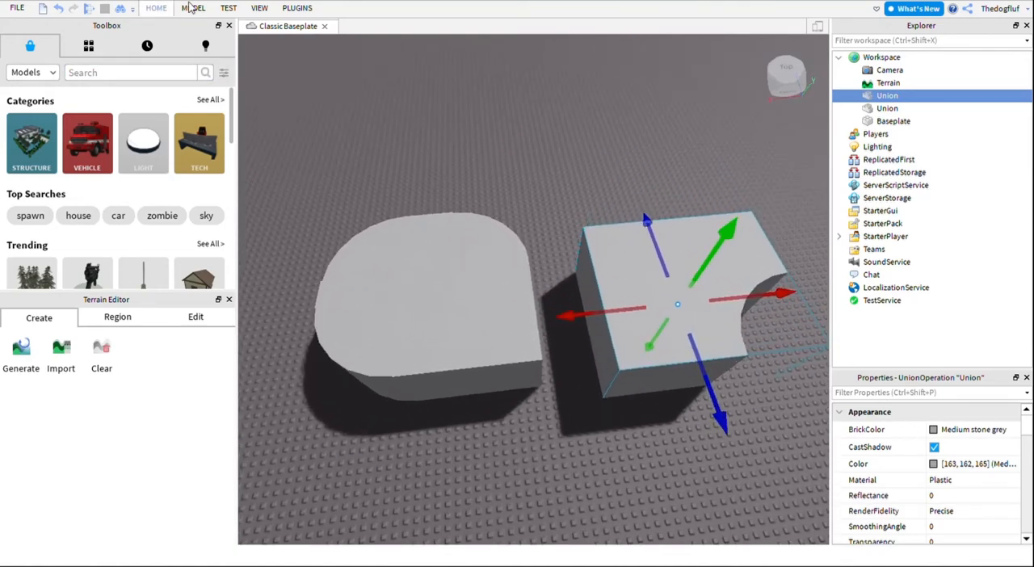
{"action": "left_click", "coordinate": [194, 6]}
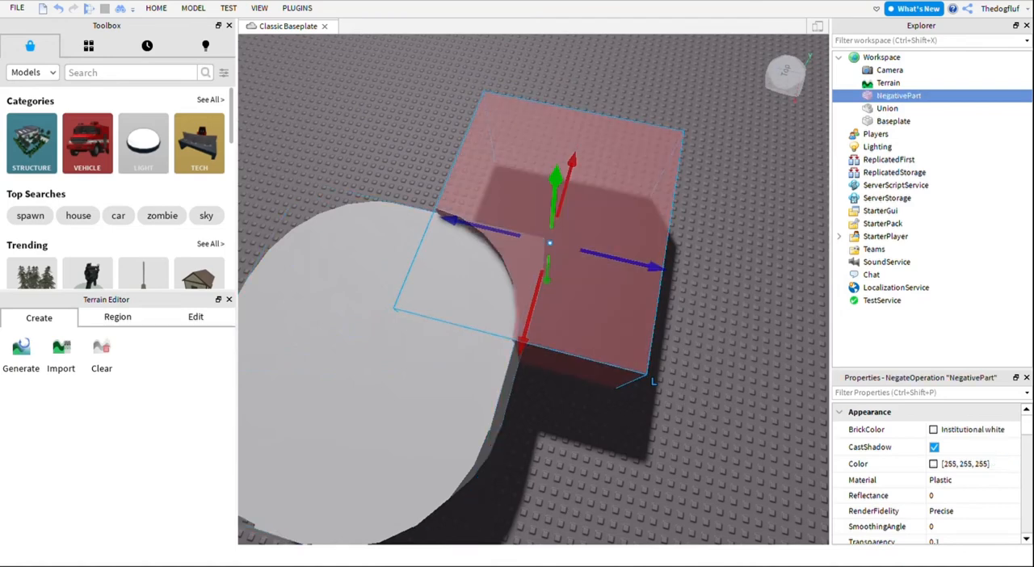
{"action": "left_click", "coordinate": [887, 107]}
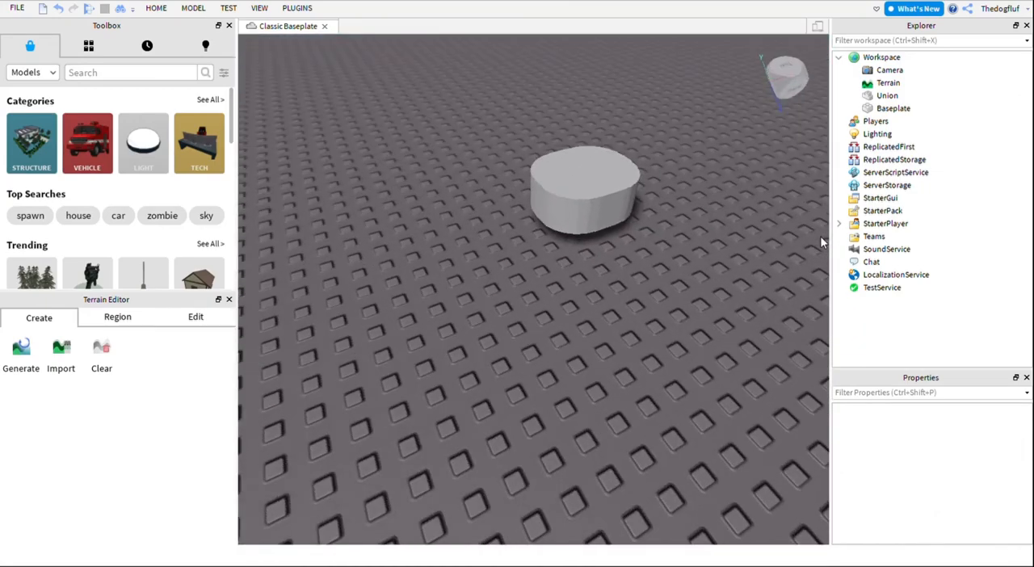
{"action": "mouse_move", "coordinate": [835, 217]}
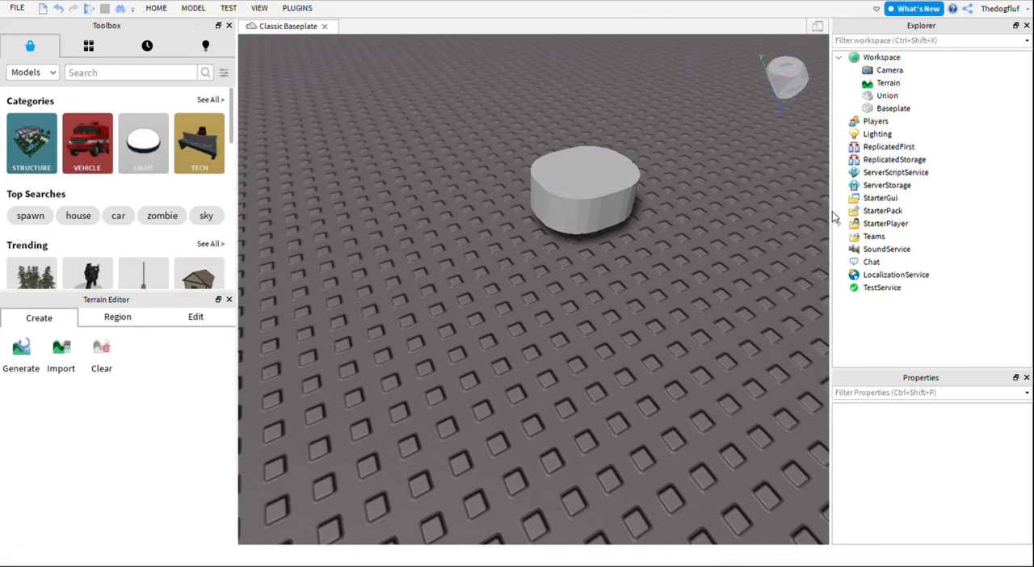